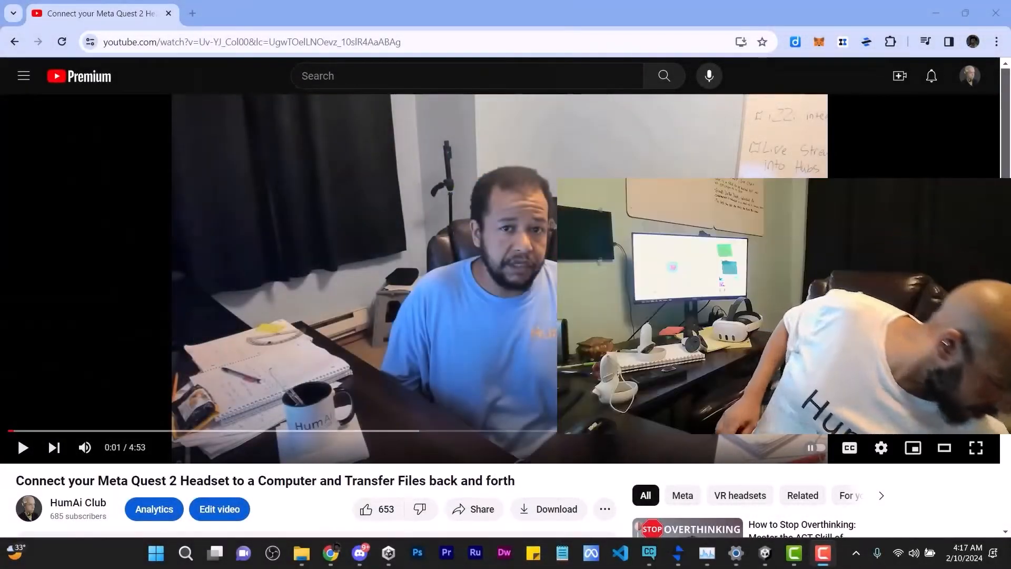
Step: Switch from the YouTube tutorial to File Explorer on the taskbar
left_click(303, 553)
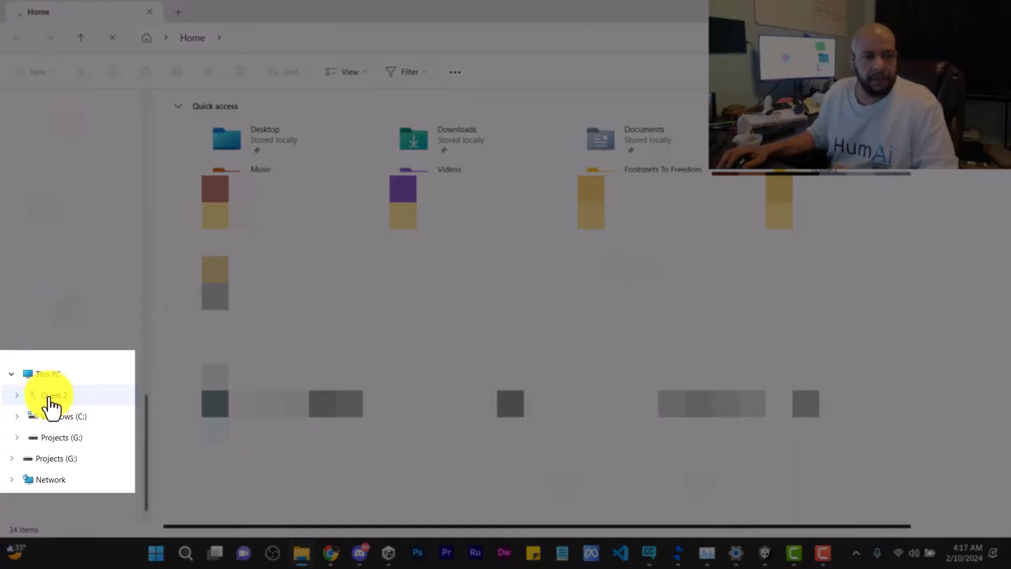
Step: Open the Quest 2 headset's Internal shared storage
left_click(50, 395)
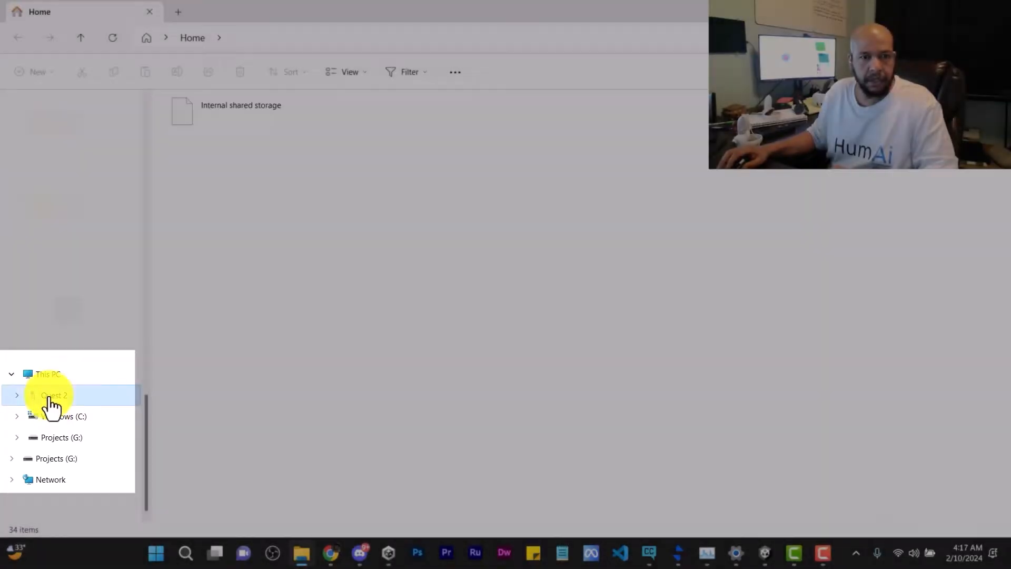
left_click(51, 395)
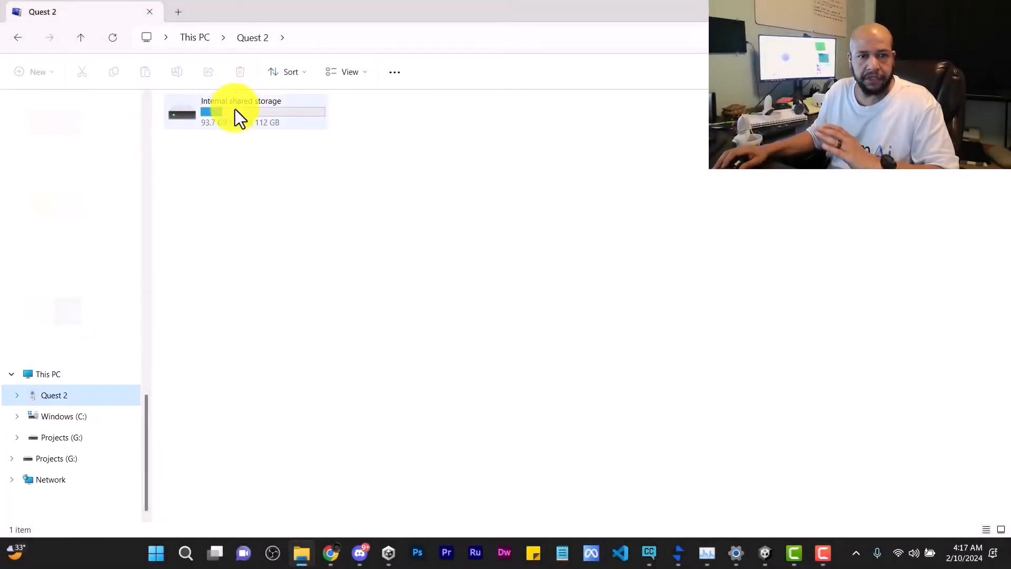
left_click(240, 110)
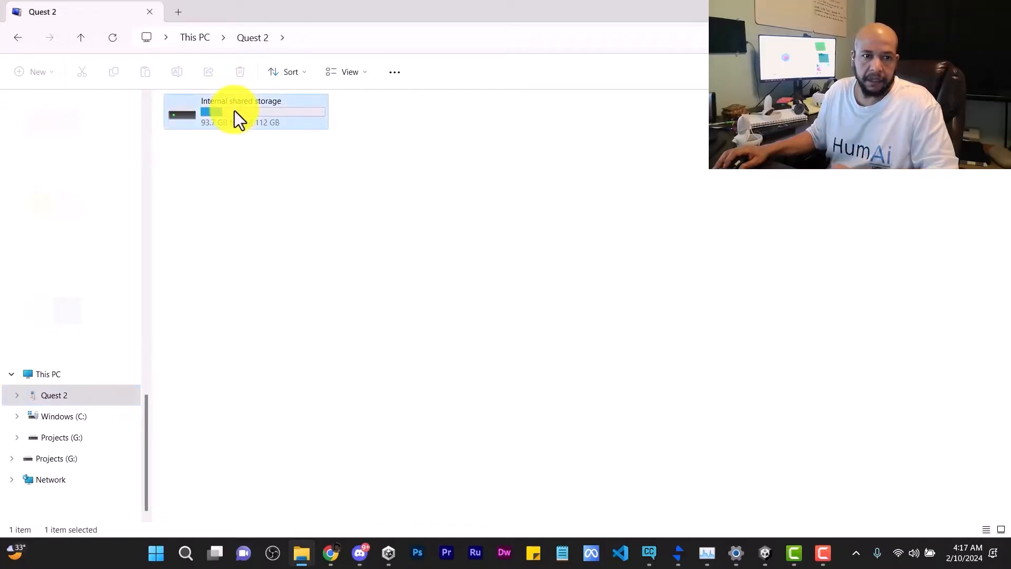
double_click(240, 111)
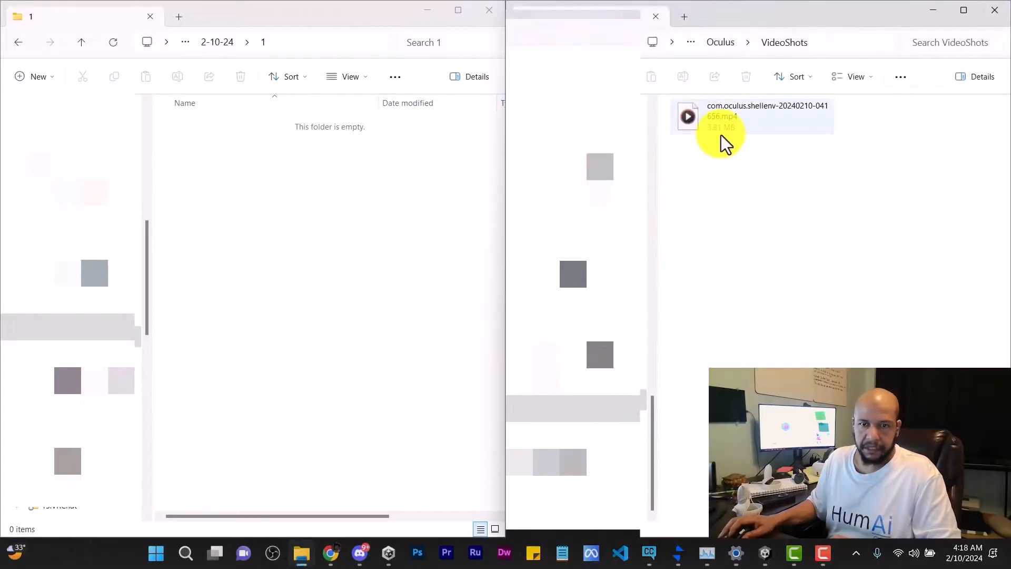
left_click(746, 116)
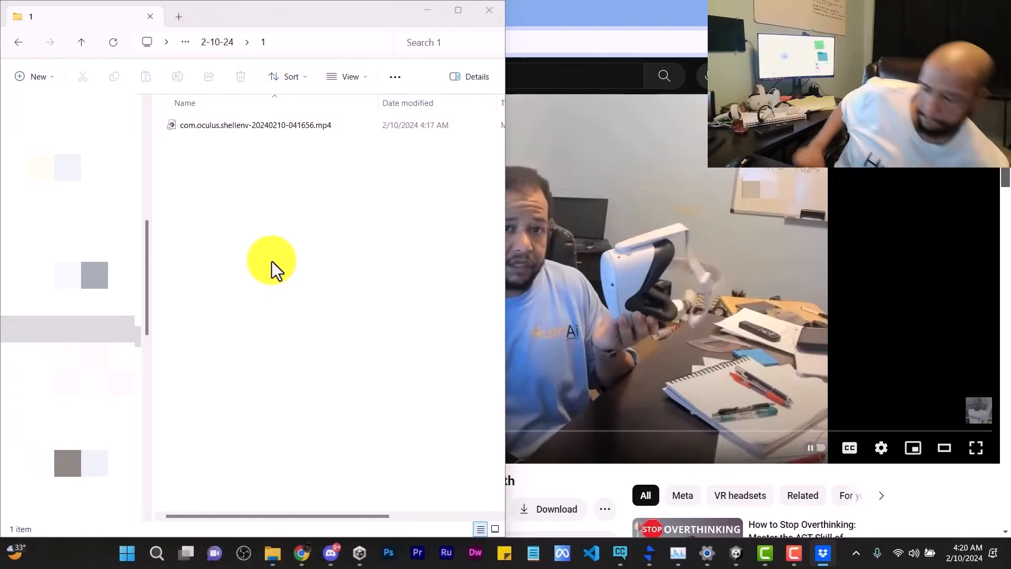
mouse_move(169, 381)
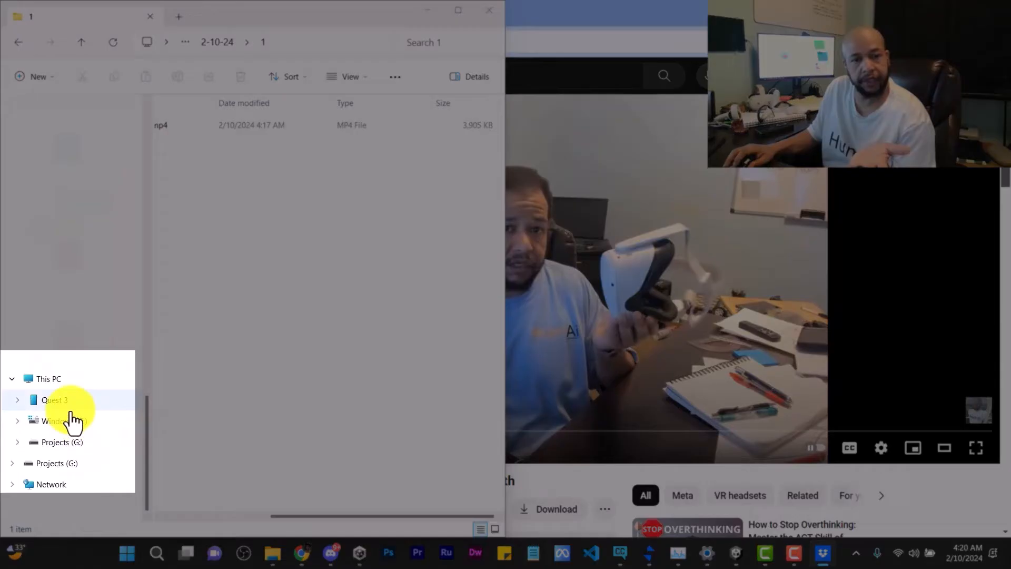
Step: Open Quest 3's Internal shared storage to reach its Oculus folder
left_click(54, 400)
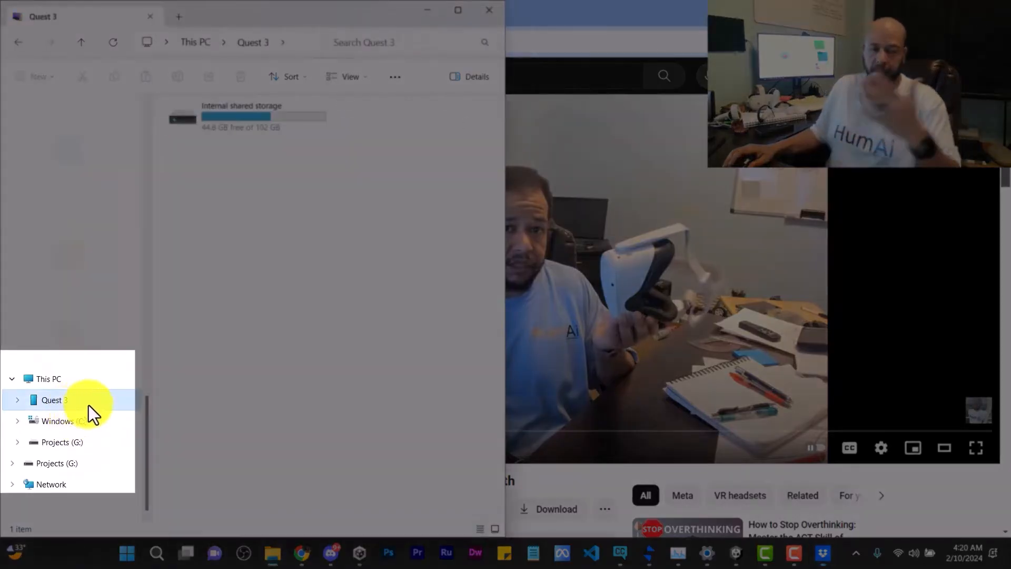
left_click(266, 121)
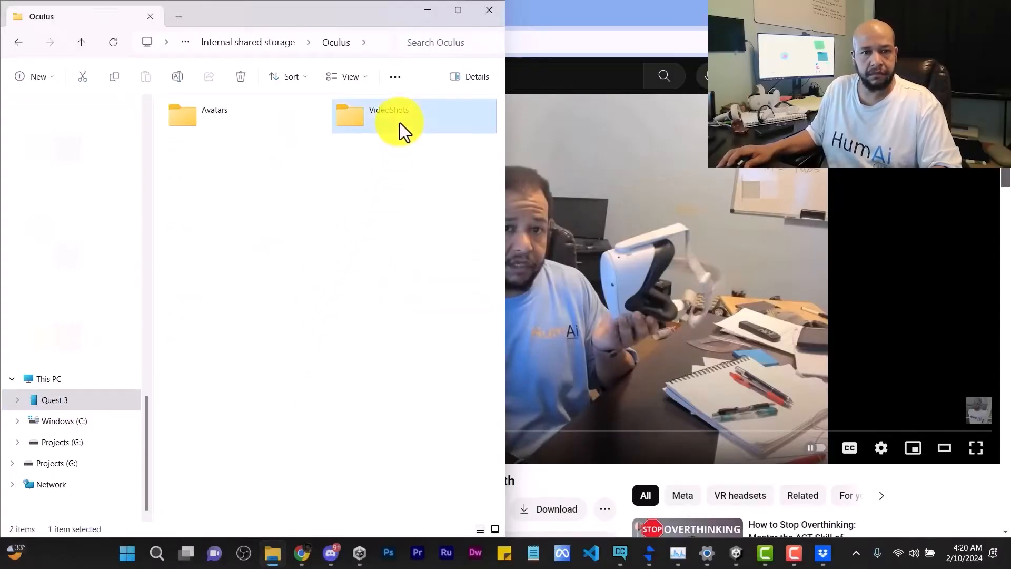
Step: Open Quest 3's VideoShots folder and select all three mp4 recordings (1.47 GB)
double_click(389, 111)
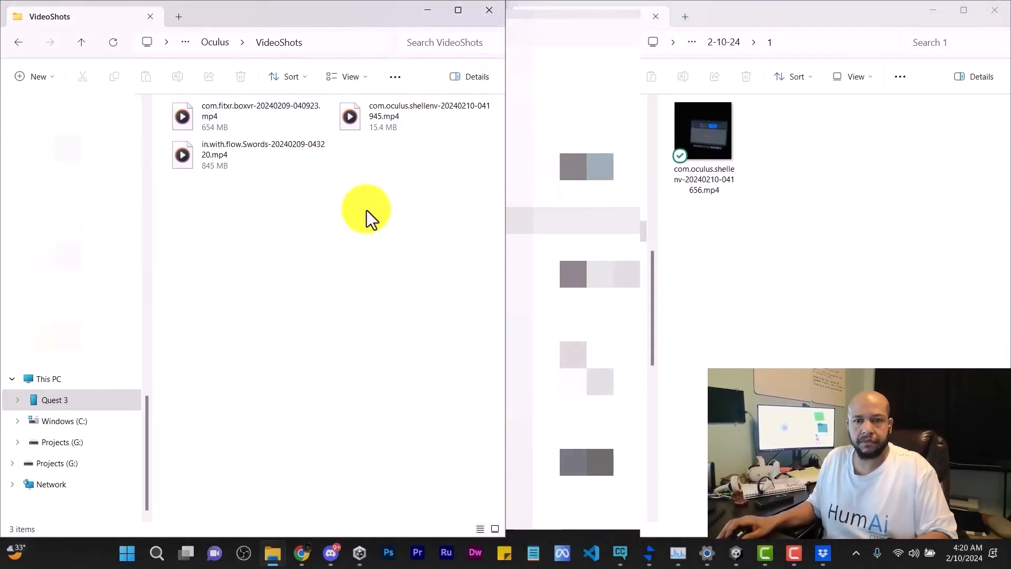
key("ctrl+a")
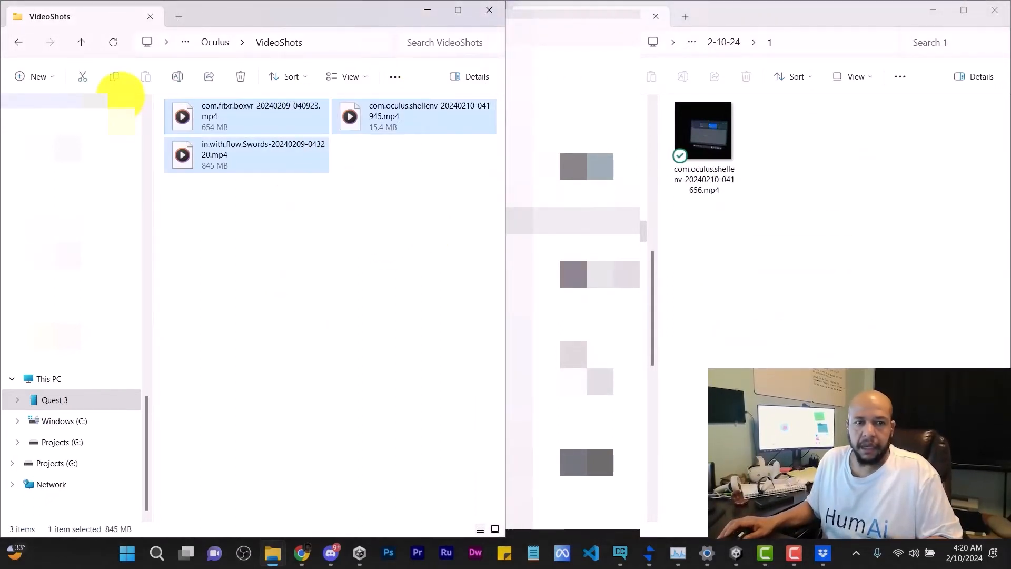
key("ctrl+a")
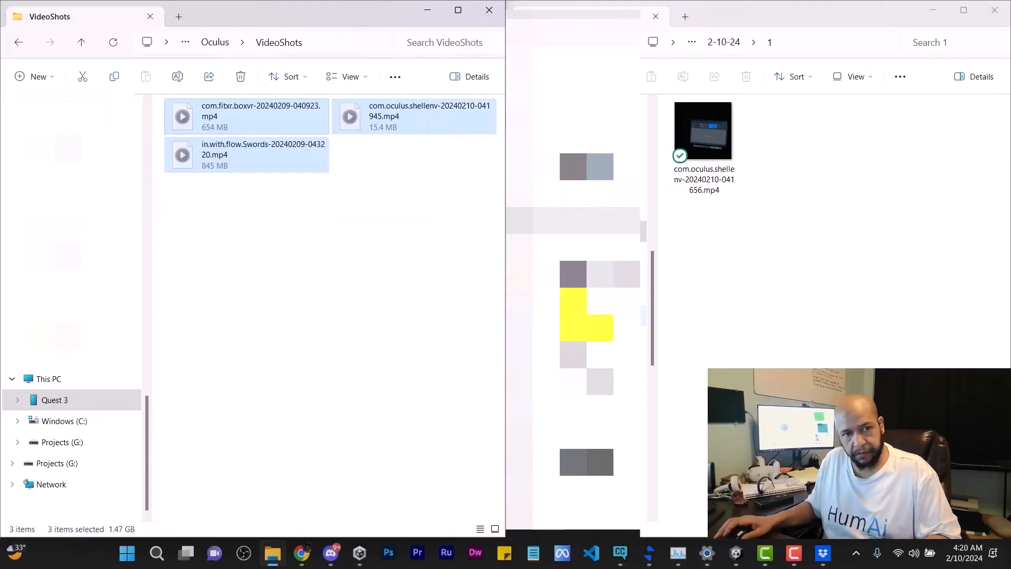